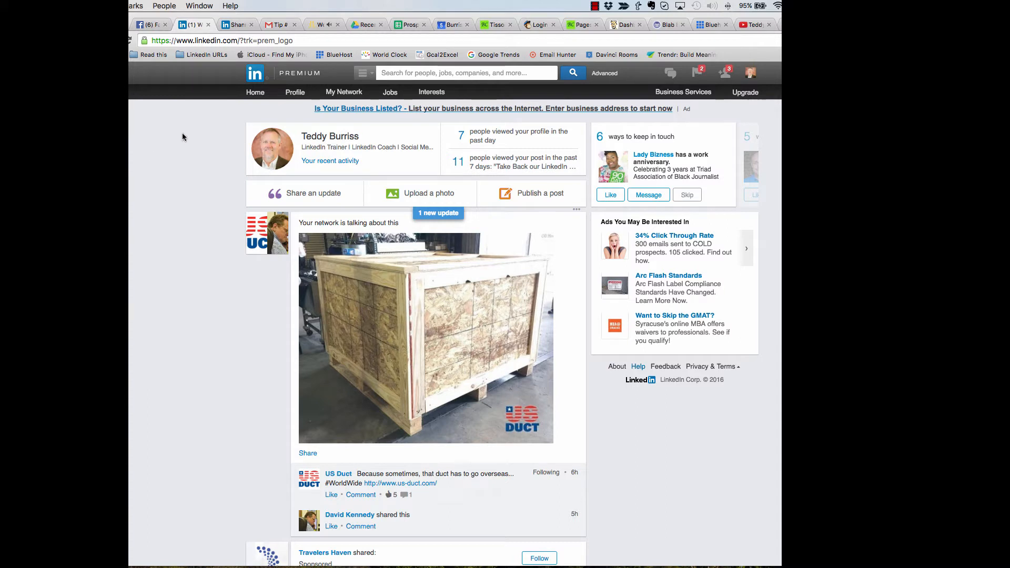
- Visit linkedin.com/pulse via the address bar, then return to the LinkedIn home page
left_click(430, 93)
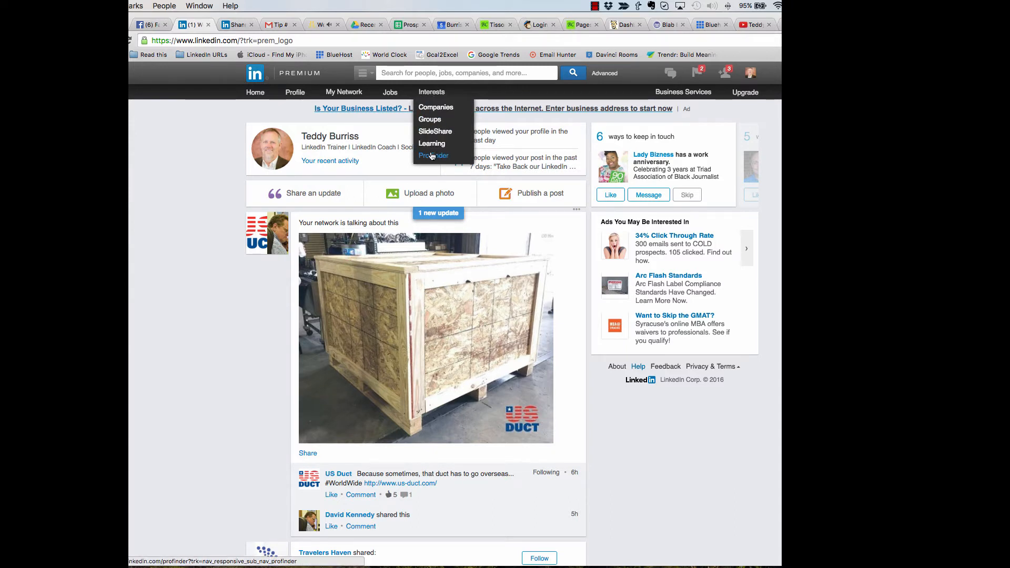
mouse_move(436, 156)
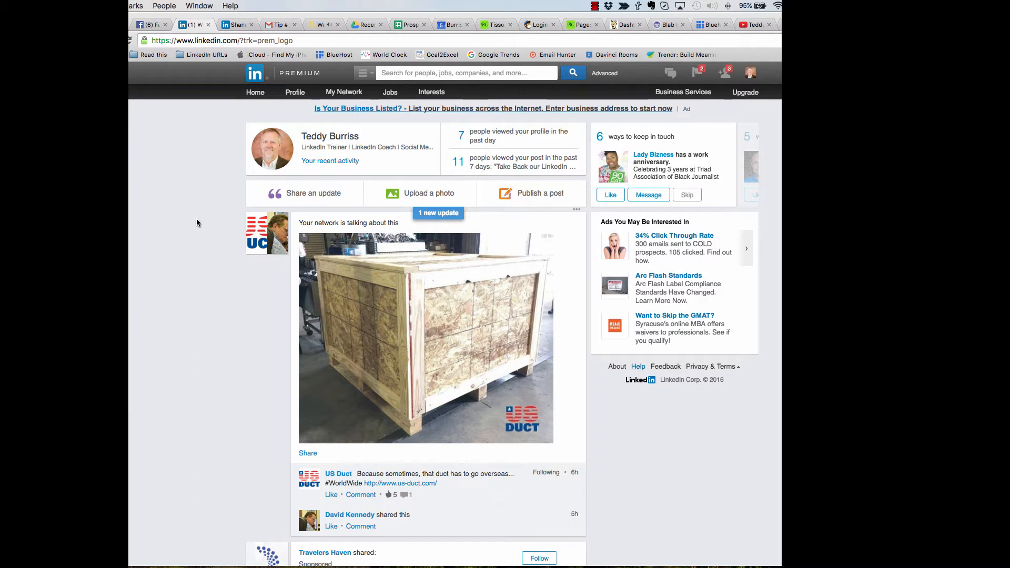
left_click(219, 40)
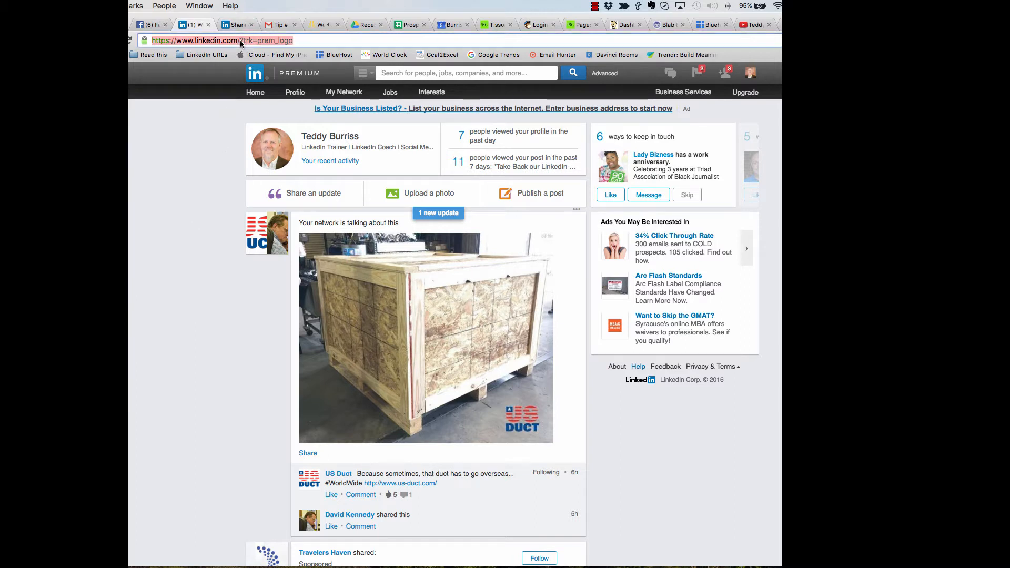
left_click(221, 40)
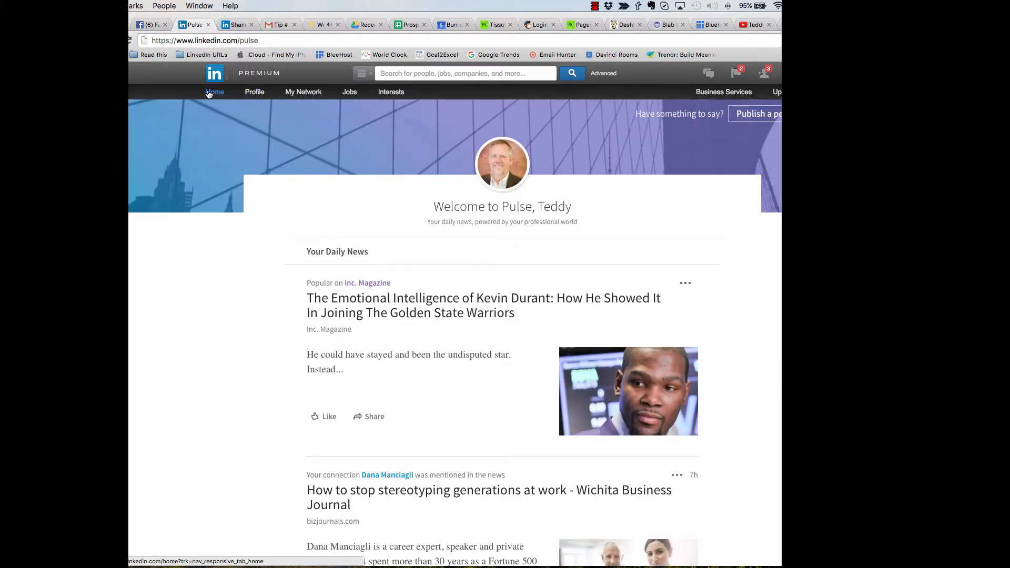
left_click(214, 91)
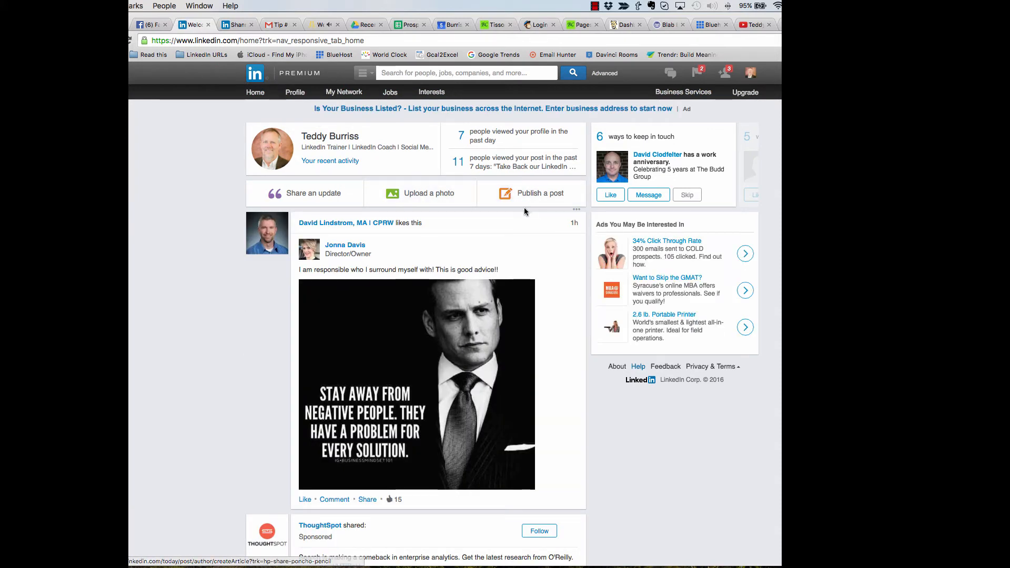
- Switch the home feed ordering to Recent Updates from its three-dot menu
left_click(577, 211)
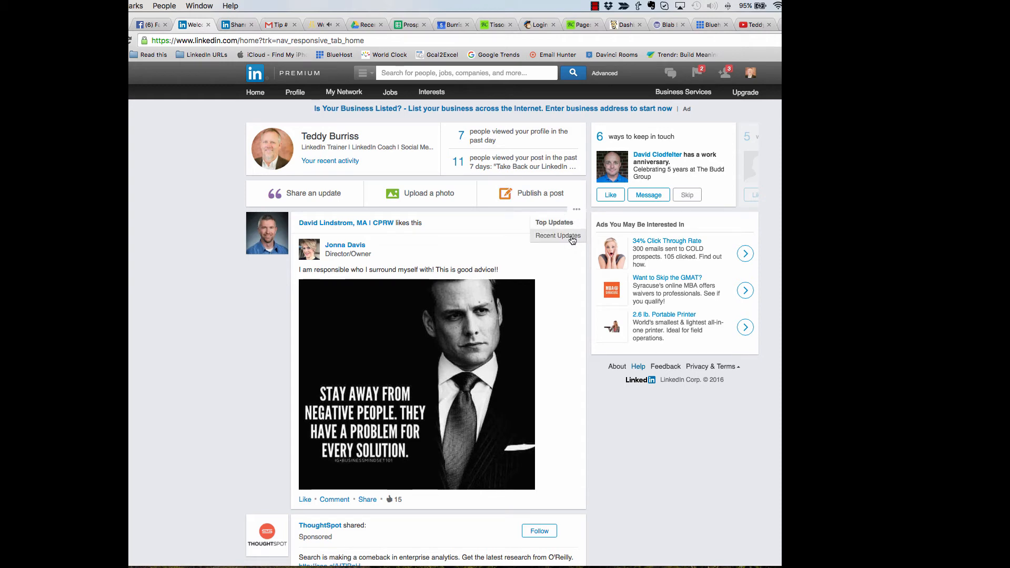
left_click(557, 235)
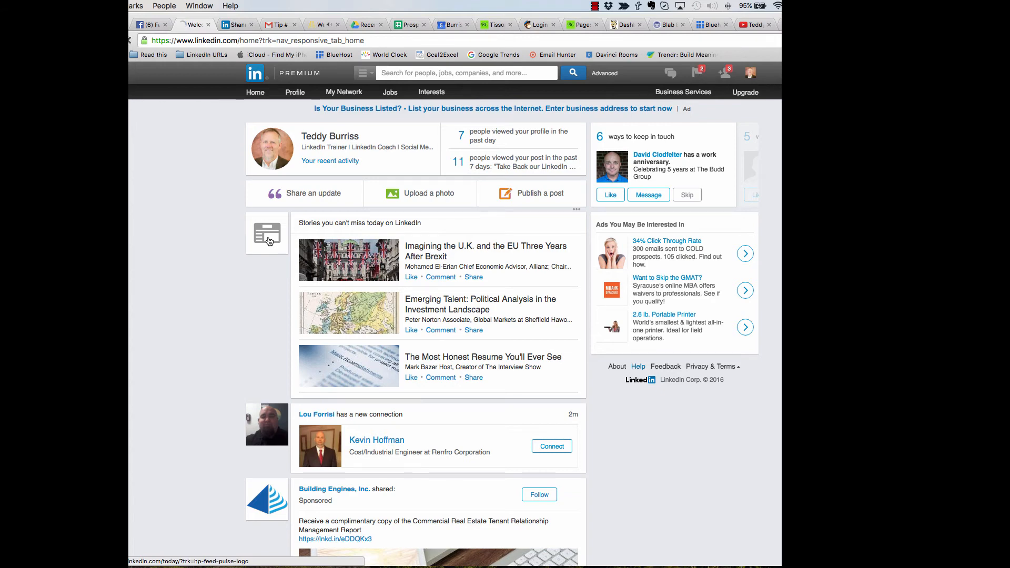
- Reach the Pulse Your Daily News page from the 'Stories you can't miss today' icon
left_click(267, 234)
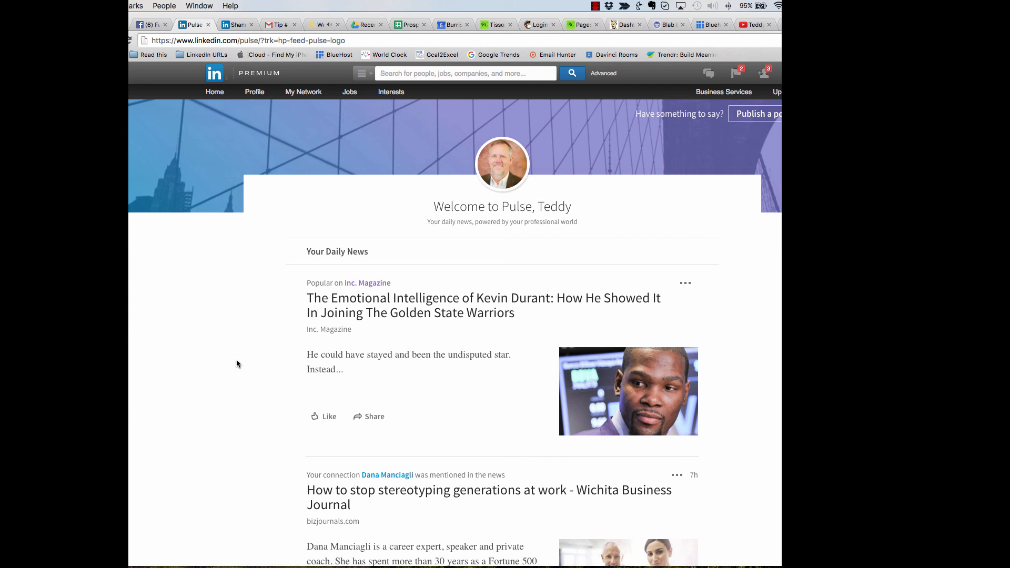
mouse_move(544, 4)
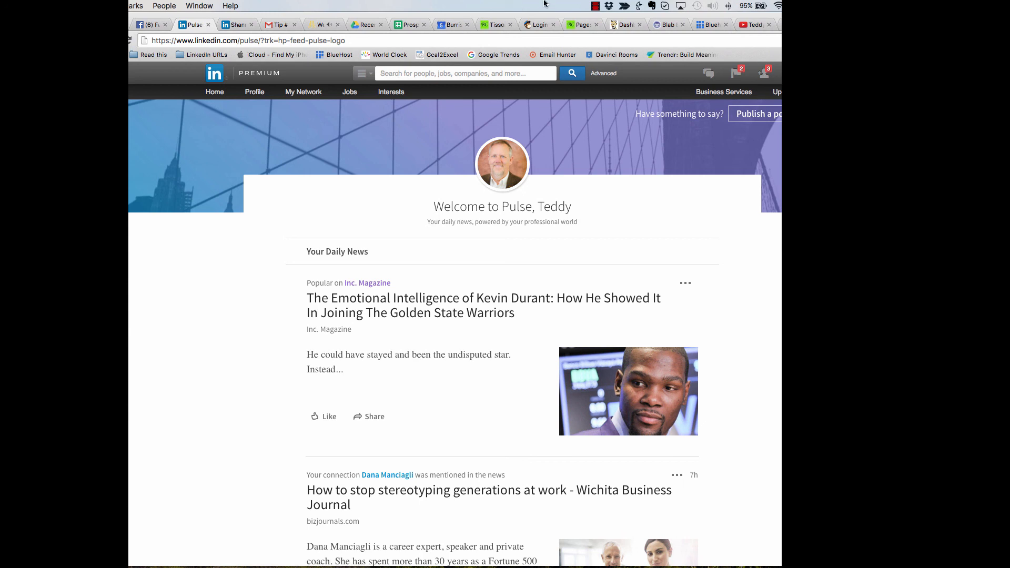